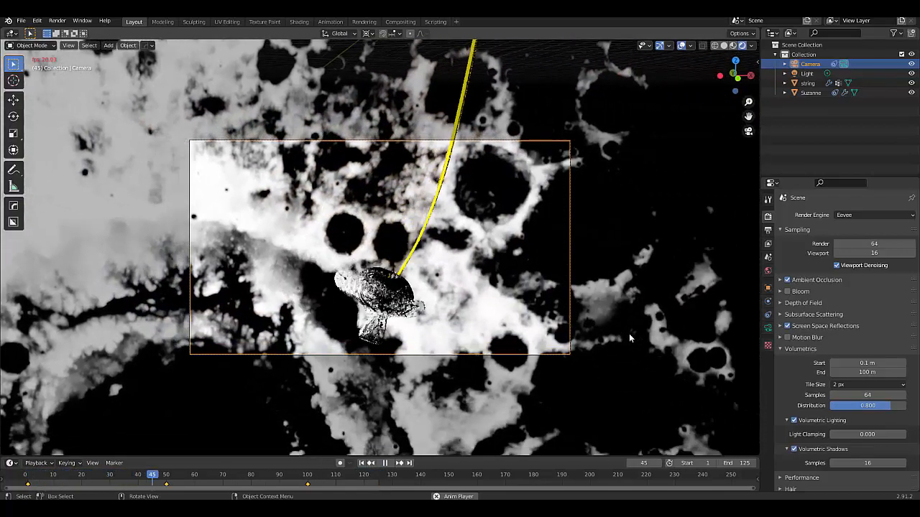
# Replace the finished scene with a fresh default scene (cube, camera, light).
pyautogui.click(387, 464)
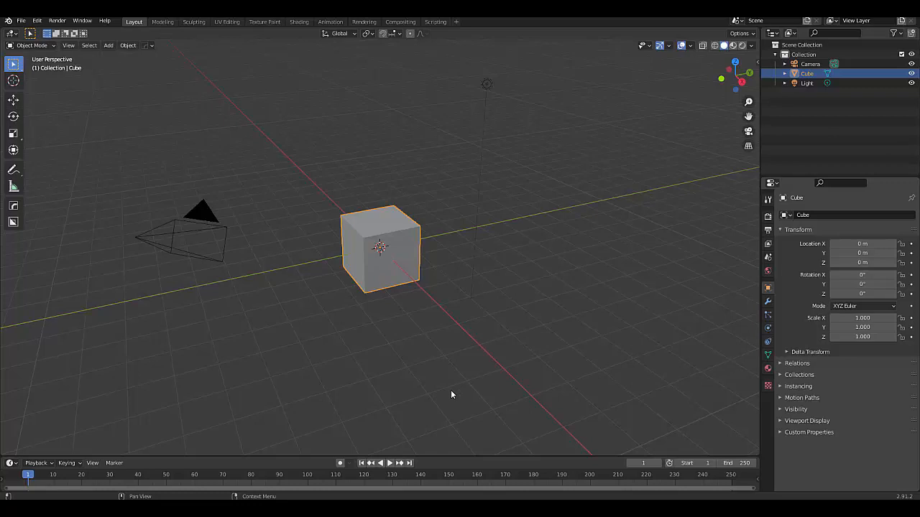
# In Edit Mode, merge all the cube's vertices into one point at the origin.
pyautogui.moveTo(452, 395); pyautogui.dragTo(409, 359)
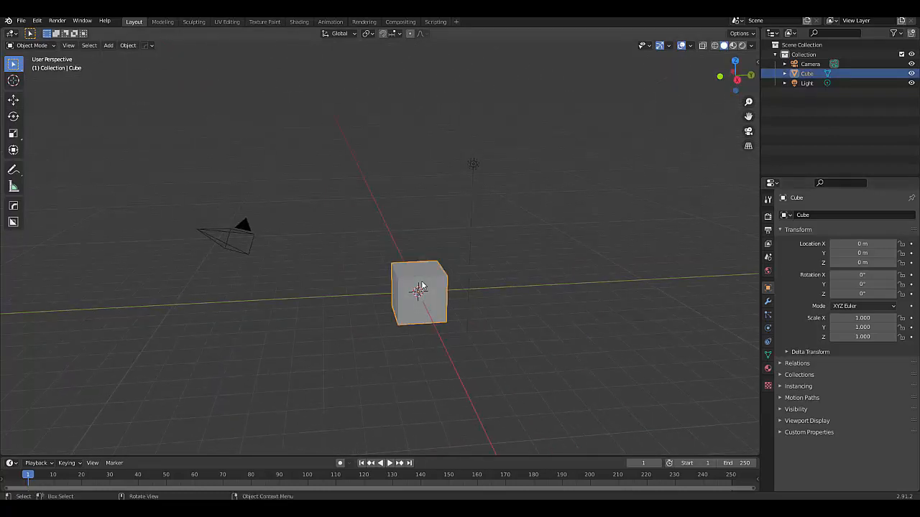
pyautogui.rightClick(420, 293)
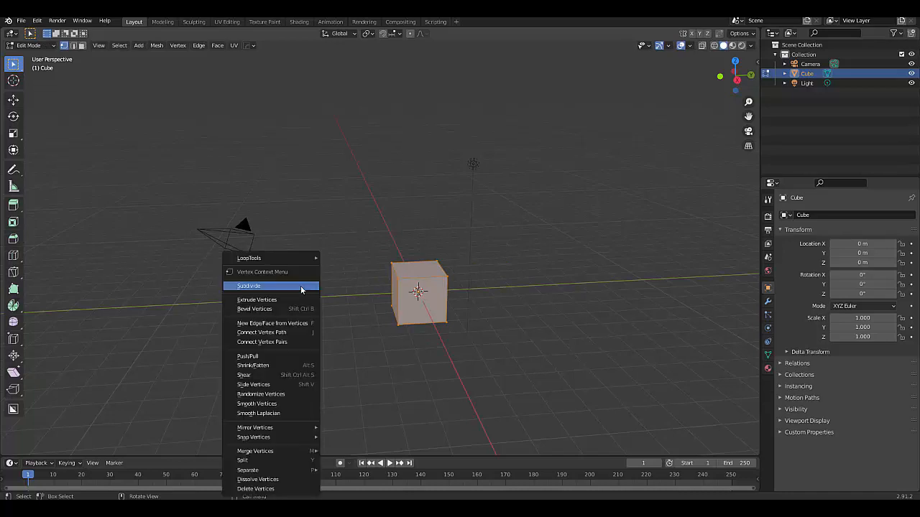
pyautogui.moveTo(255, 450)
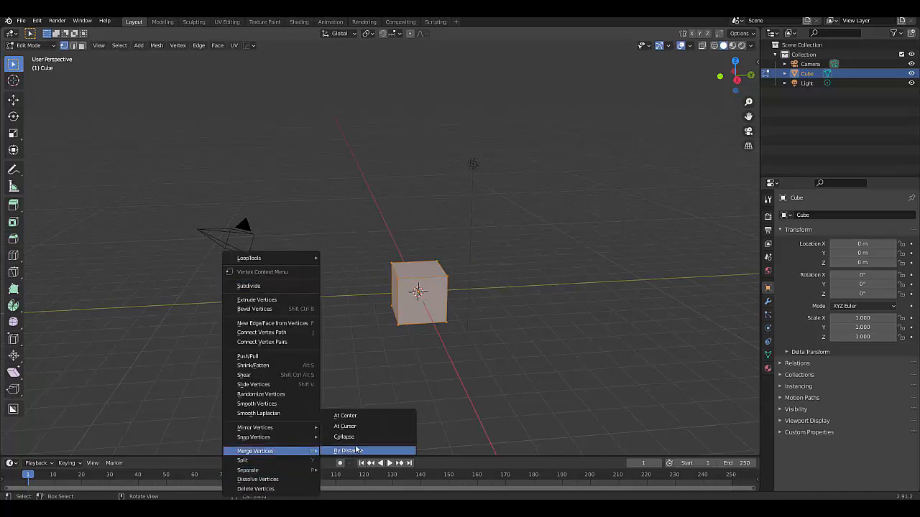
pyautogui.click(358, 451)
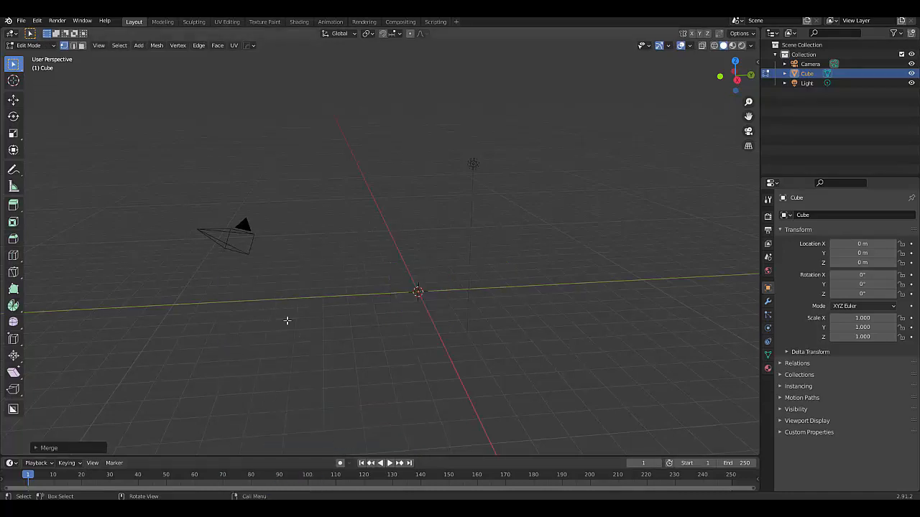
pyautogui.moveTo(64, 45)
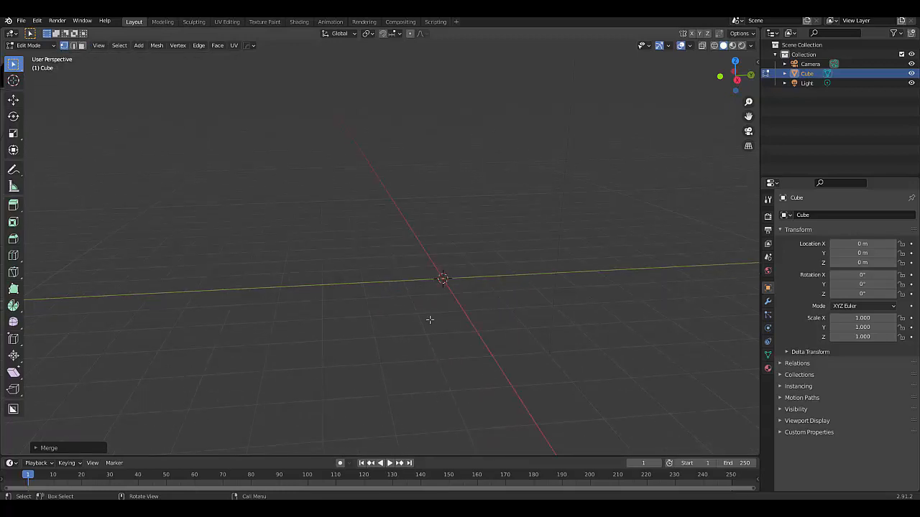
# From front view, extrude the point down into a vertical edge and subdivide it with 10 cuts.
pyautogui.press('KP_1')
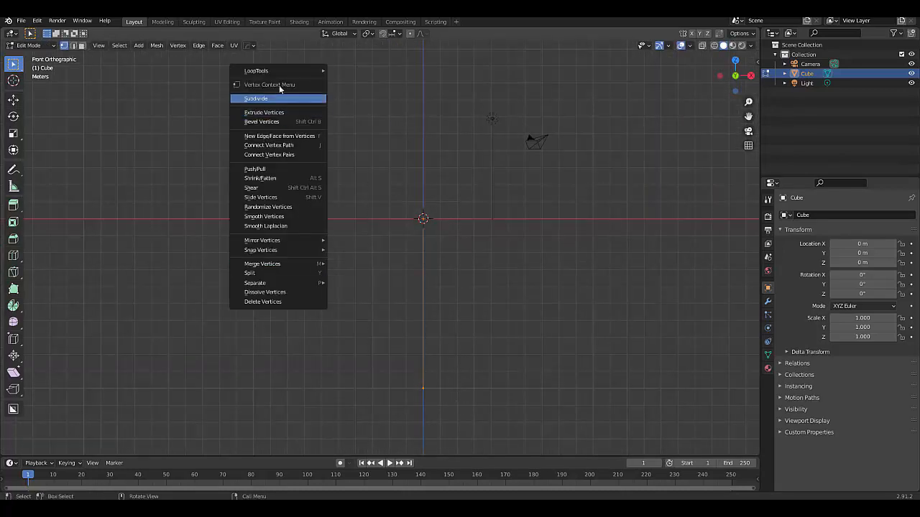
pyautogui.click(256, 99)
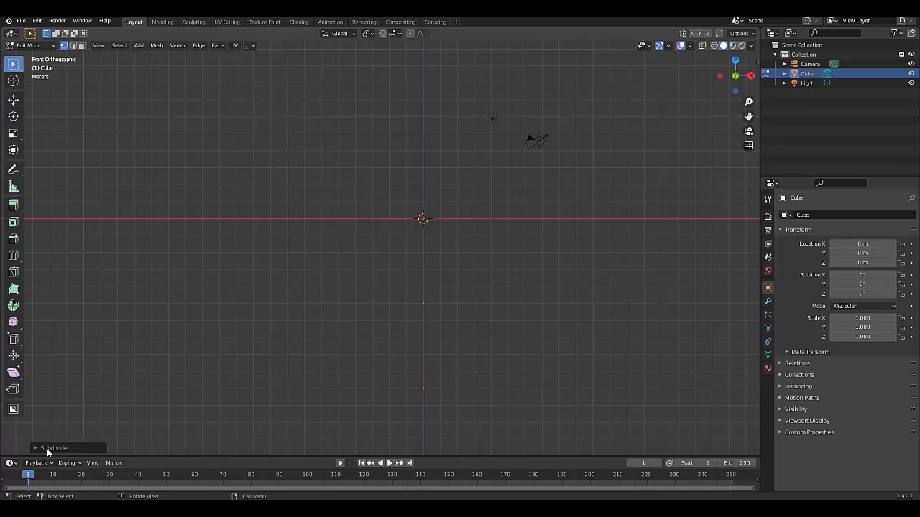
pyautogui.click(54, 448)
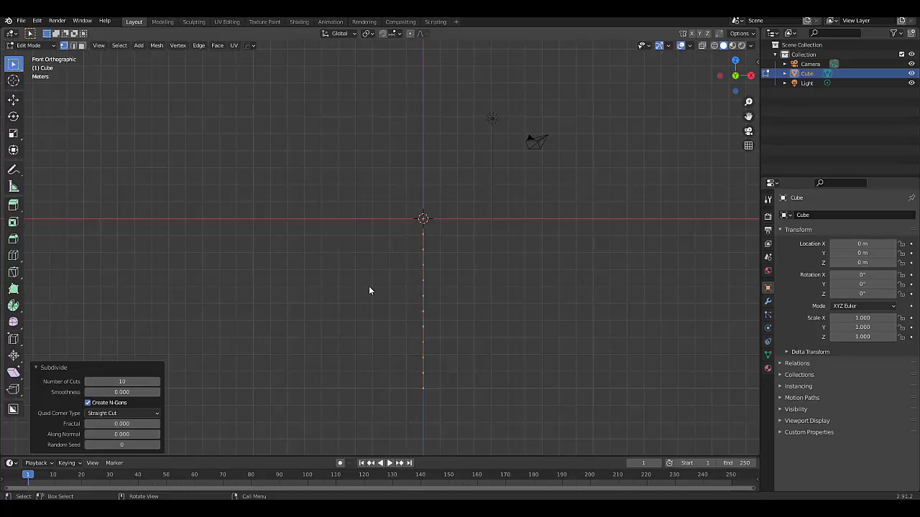
pyautogui.click(121, 381)
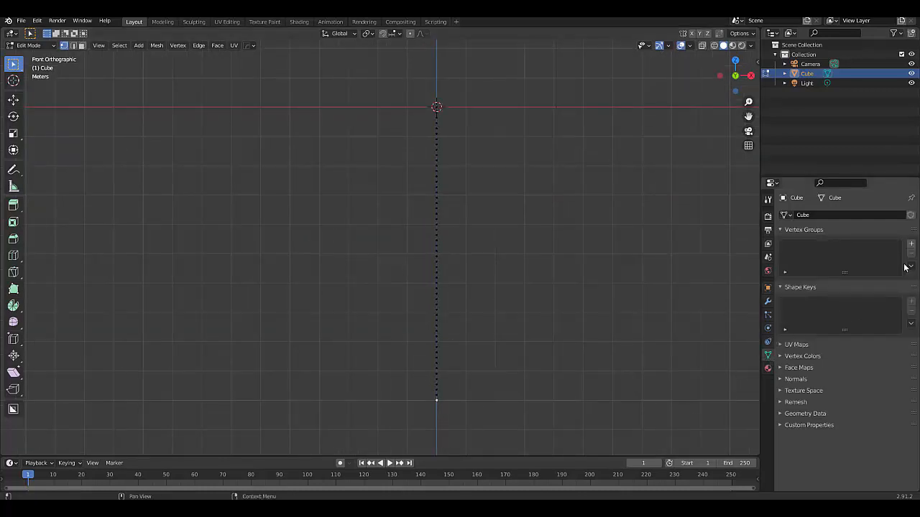
# Add two vertex groups to the mesh and name them TOP PIN and Bottom pin.
pyautogui.click(910, 244)
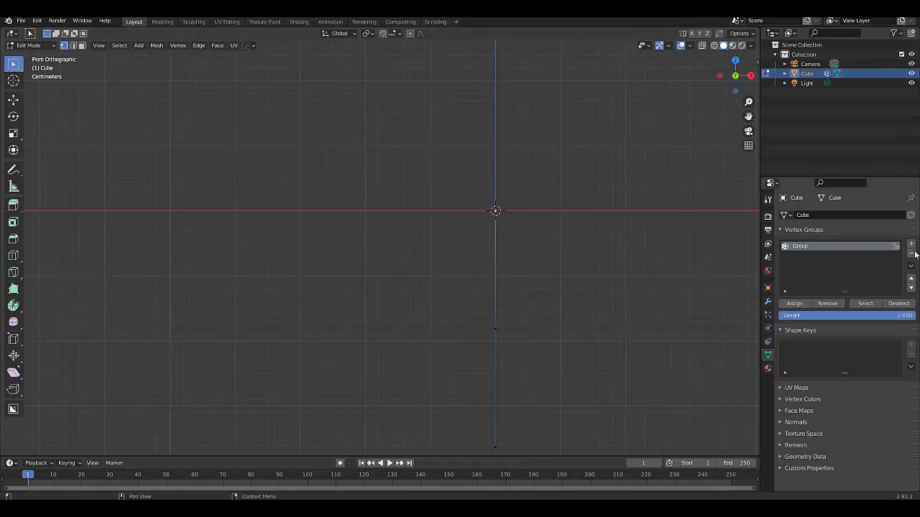
pyautogui.click(911, 245)
pyautogui.write('TOP Fin')
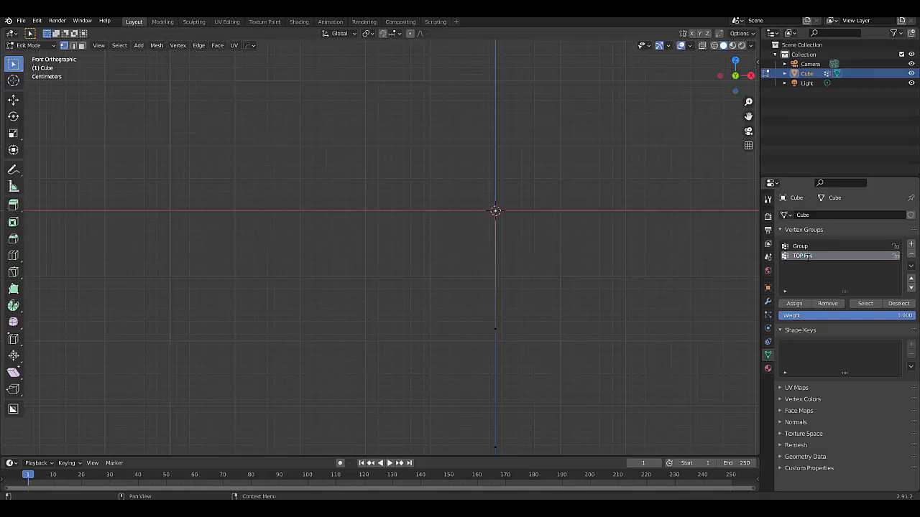
pyautogui.click(800, 246)
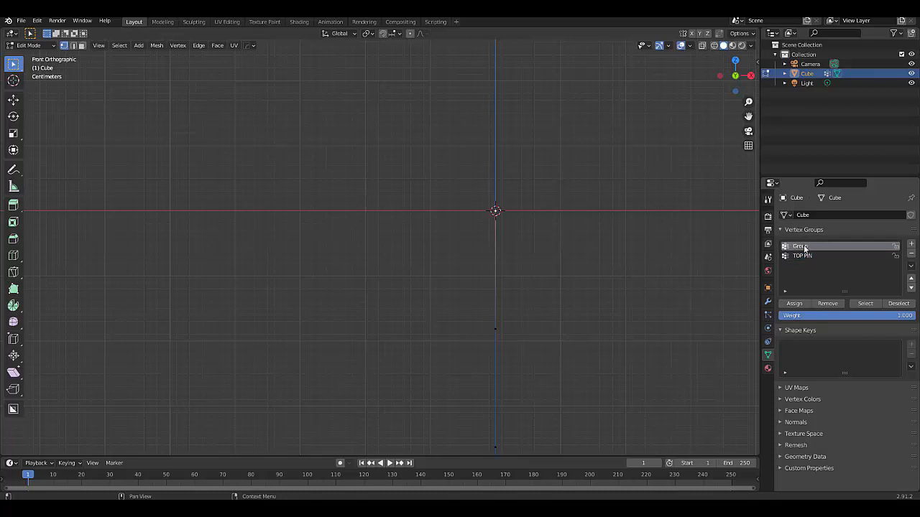
pyautogui.doubleClick(800, 245)
pyautogui.write('Bottom pin')
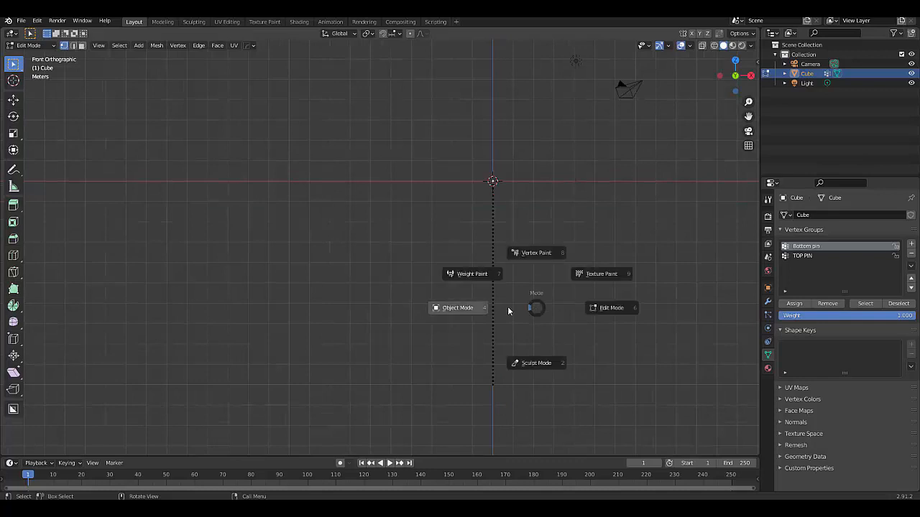
# Rename the Cube object to string and add a Skin modifier to thicken the line into a tube.
pyautogui.click(458, 308)
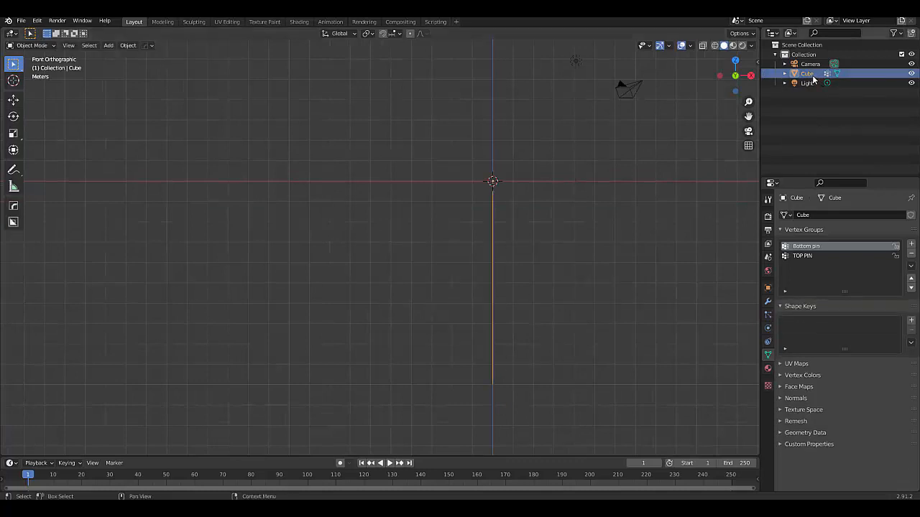
pyautogui.doubleClick(799, 73)
pyautogui.write('string')
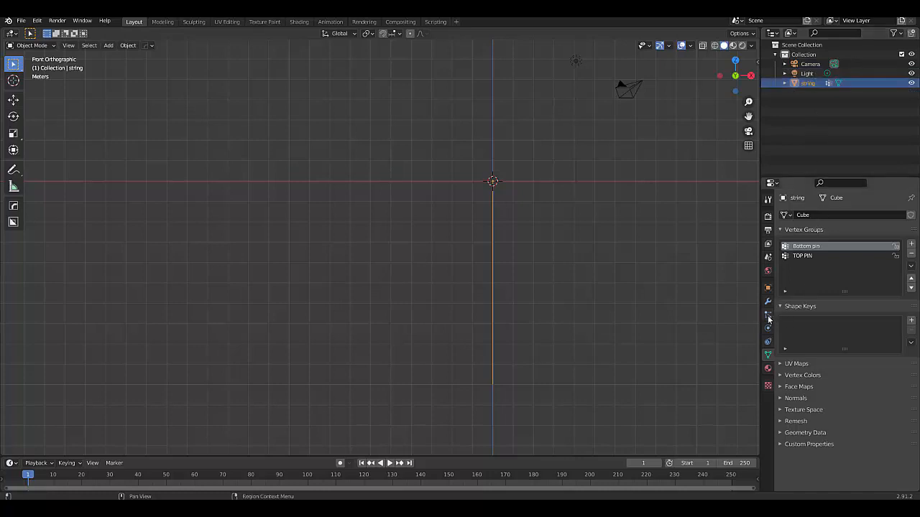
pyautogui.click(767, 303)
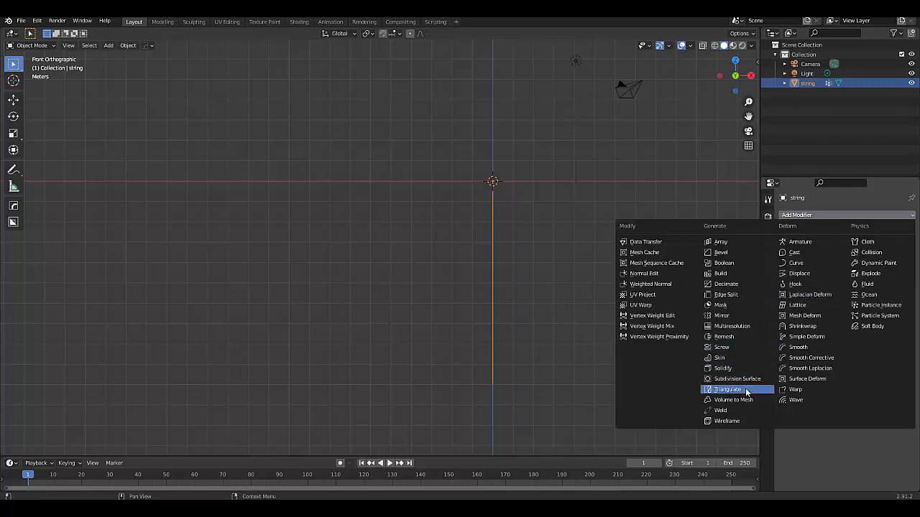
pyautogui.click(718, 358)
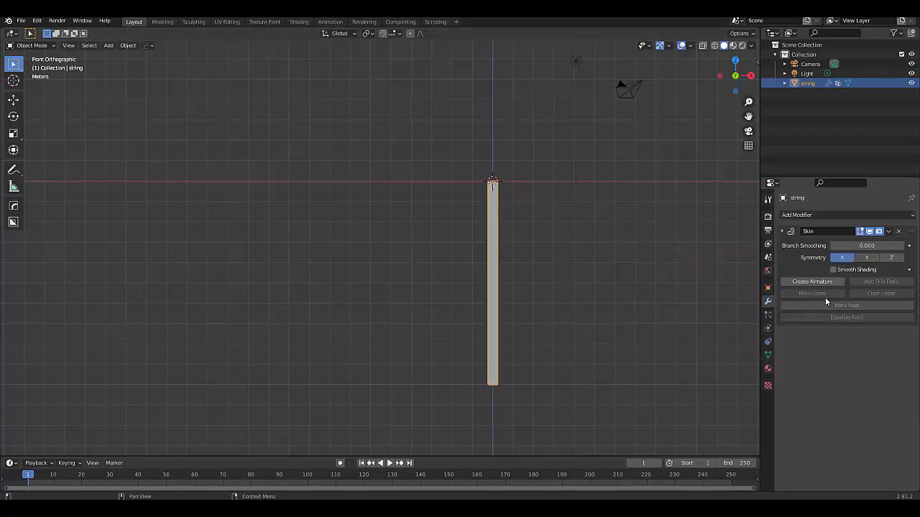
pyautogui.click(833, 270)
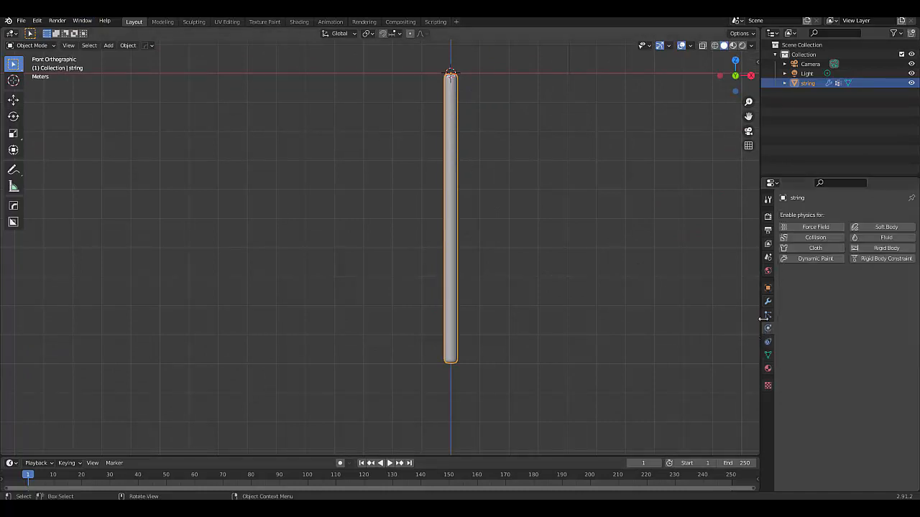
# Add Cloth physics to the string and set its Pin Group to TOP PIN.
pyautogui.click(813, 248)
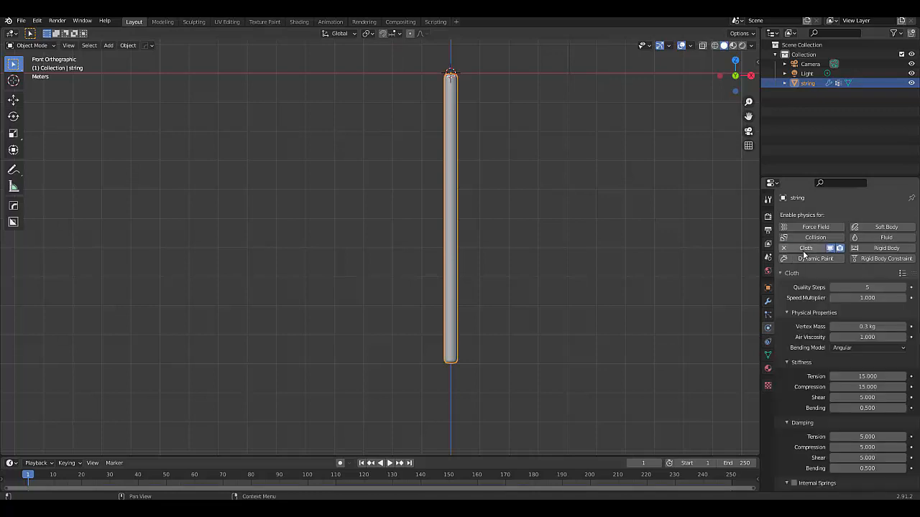
pyautogui.scroll(-3)
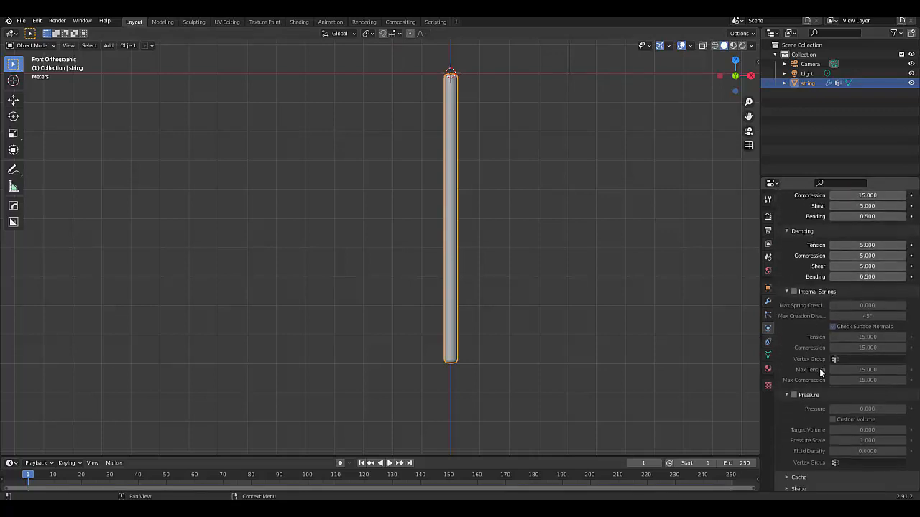
pyautogui.click(794, 394)
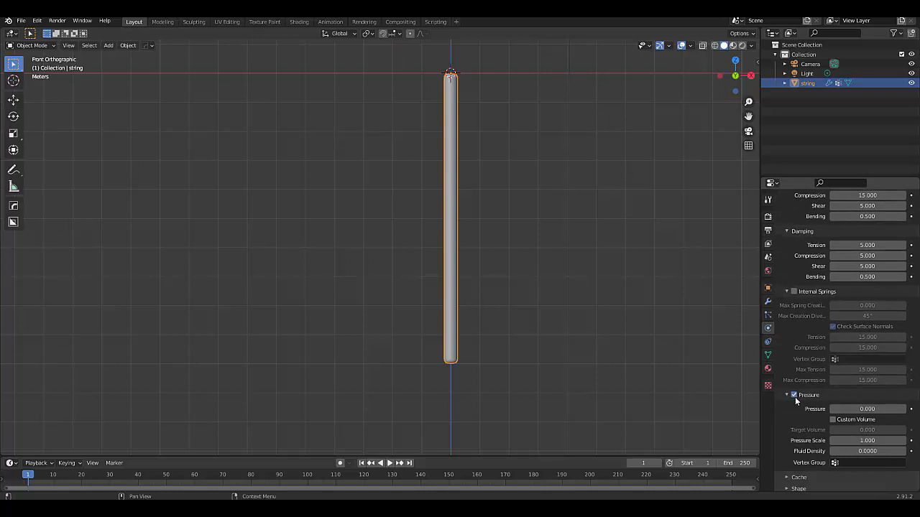
pyautogui.click(794, 394)
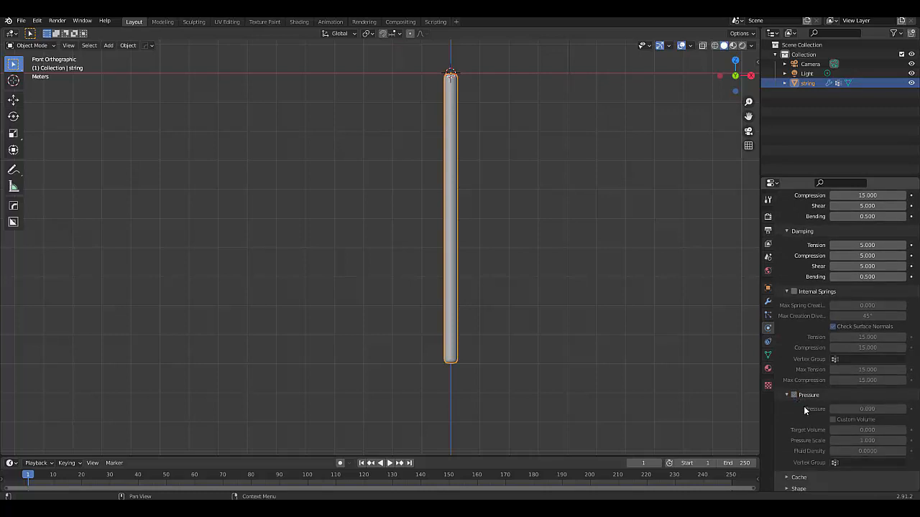
pyautogui.scroll(-3)
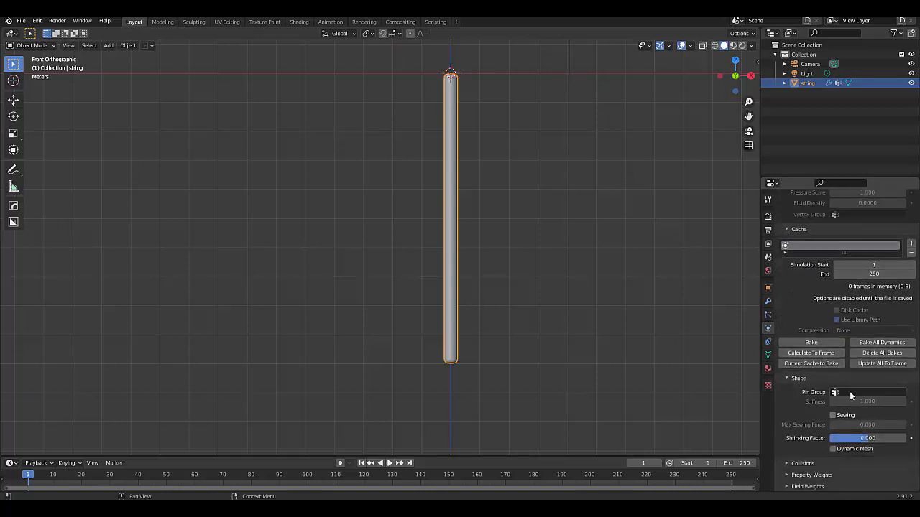
pyautogui.click(835, 392)
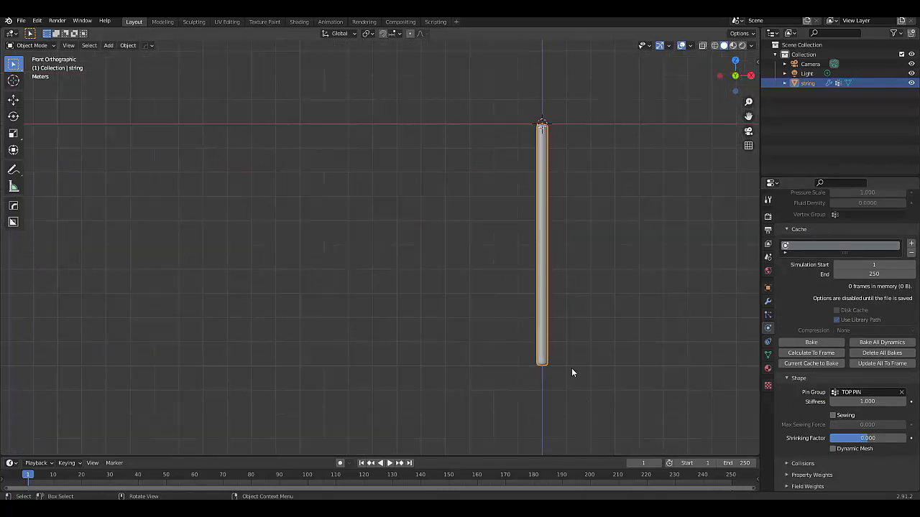
pyautogui.moveTo(504, 226)
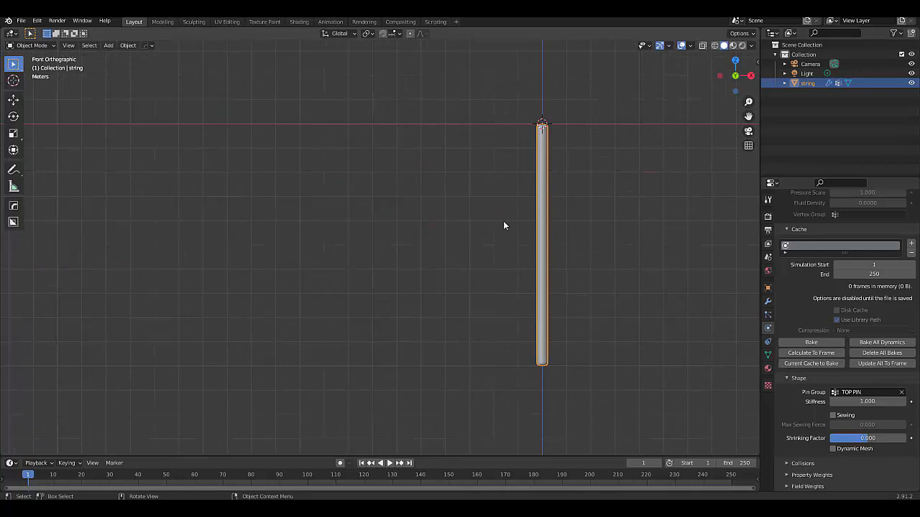
pyautogui.click(376, 33)
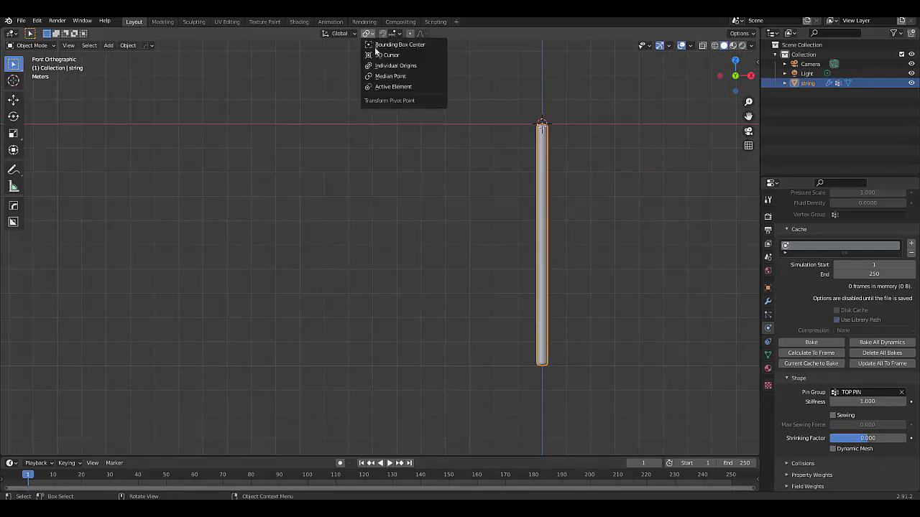
# Set the pivot to 3D Cursor, tilt the string about 56° and play the simulation to watch it swing.
pyautogui.click(626, 350)
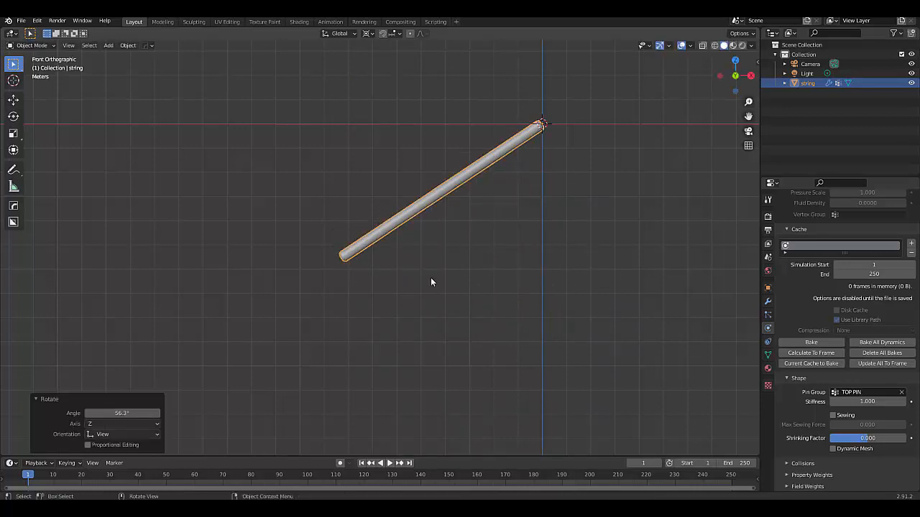
pyautogui.click(388, 463)
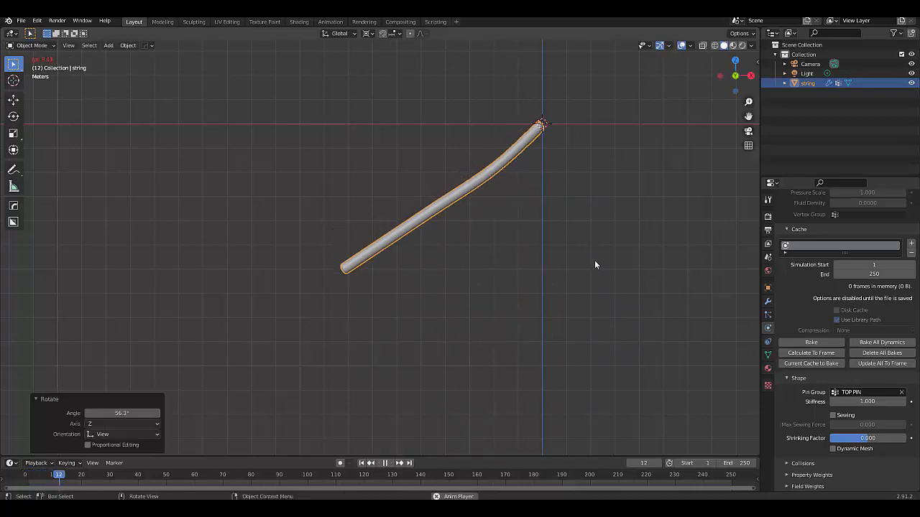
pyautogui.click(385, 463)
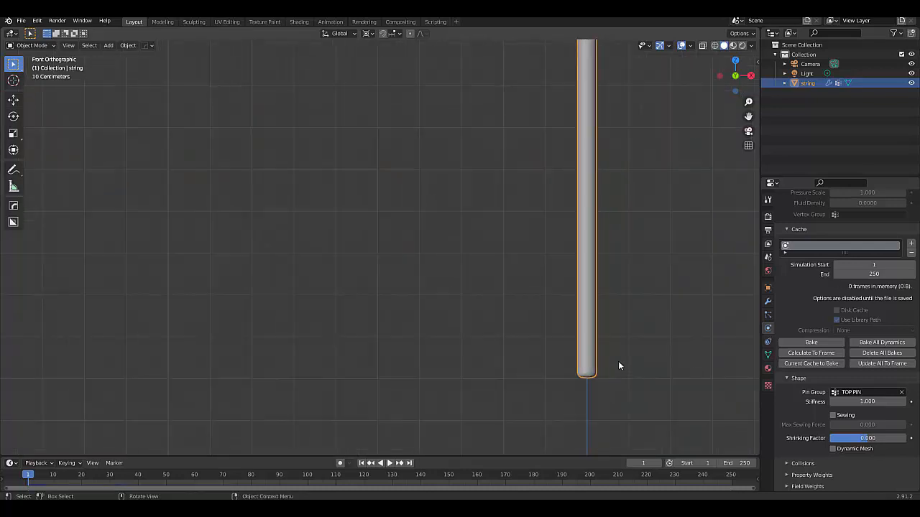
# Scale the string in X and Y only down to about 0.374 to make it thinner.
pyautogui.press('s')
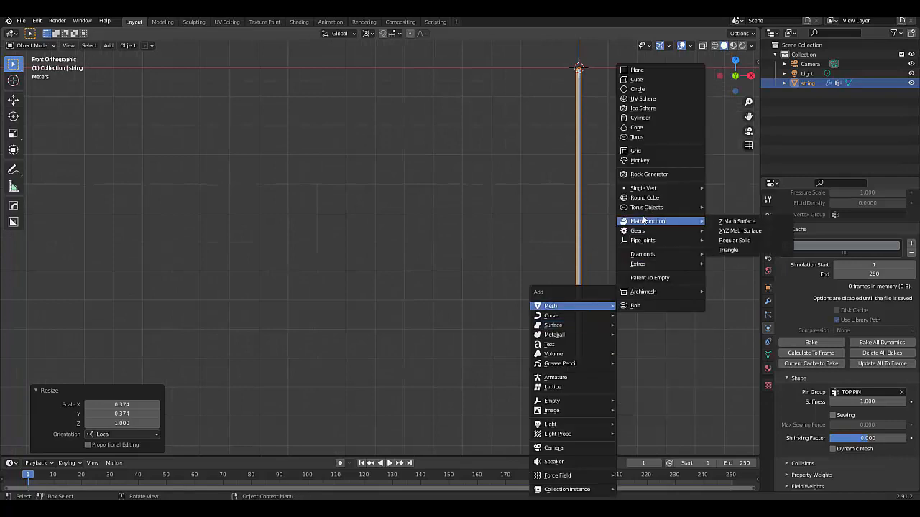
pyautogui.moveTo(642, 99)
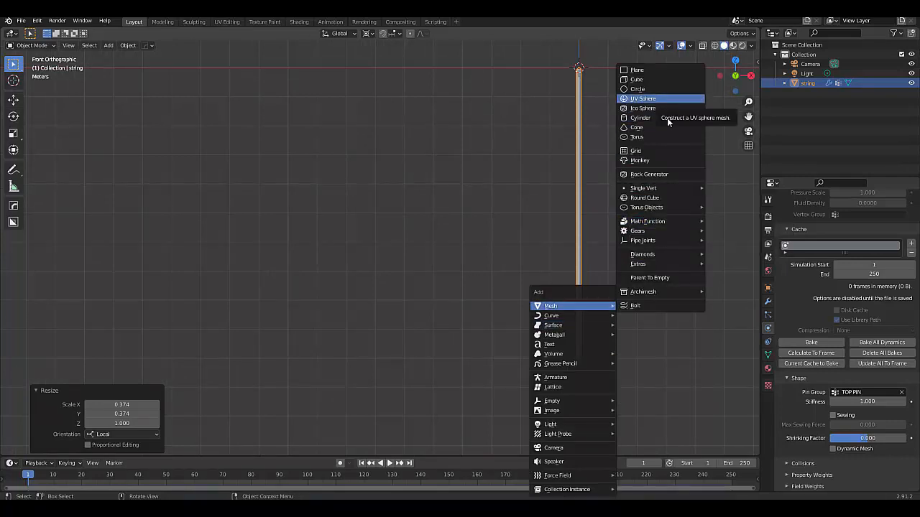
# Add a Suzanne monkey head and smooth it with a Subdivision Surface modifier.
pyautogui.click(639, 161)
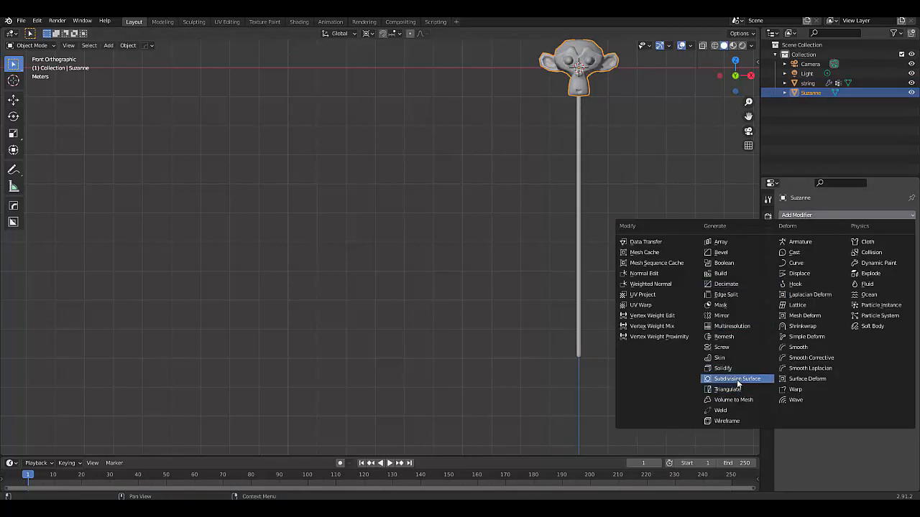
pyautogui.click(736, 379)
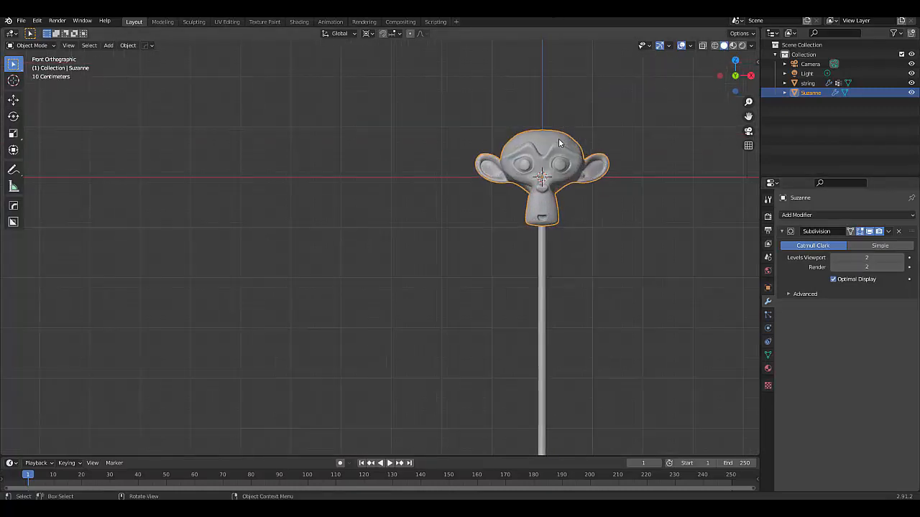
pyautogui.moveTo(767, 343)
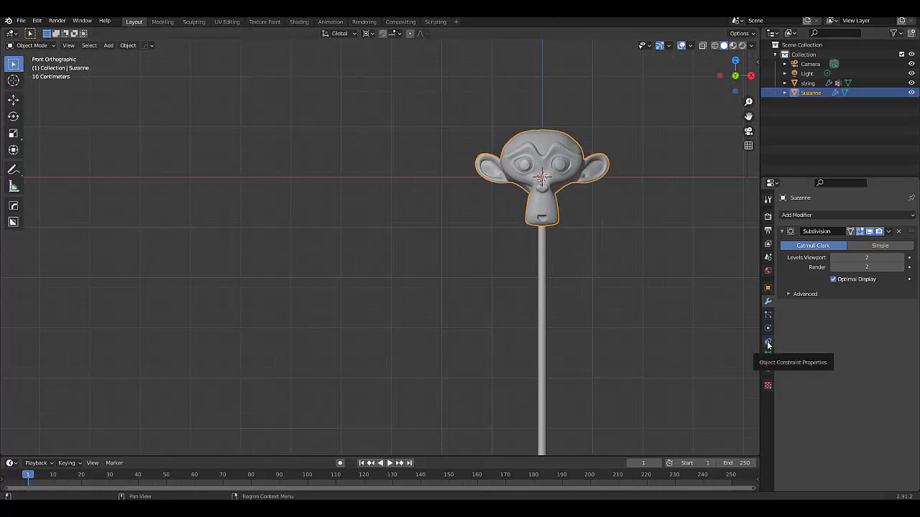
# Give the monkey Copy Location and Copy Rotation constraints targeting the string's Bottom pin group.
pyautogui.click(768, 344)
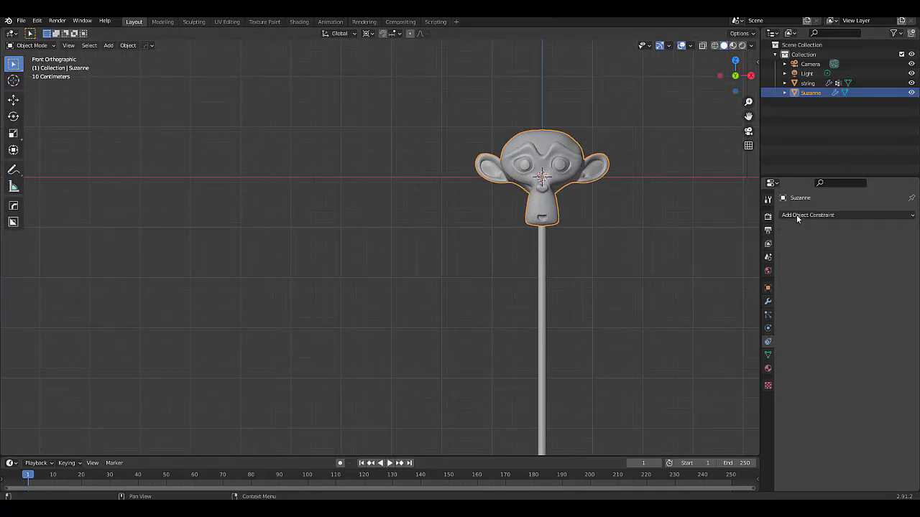
pyautogui.click(808, 215)
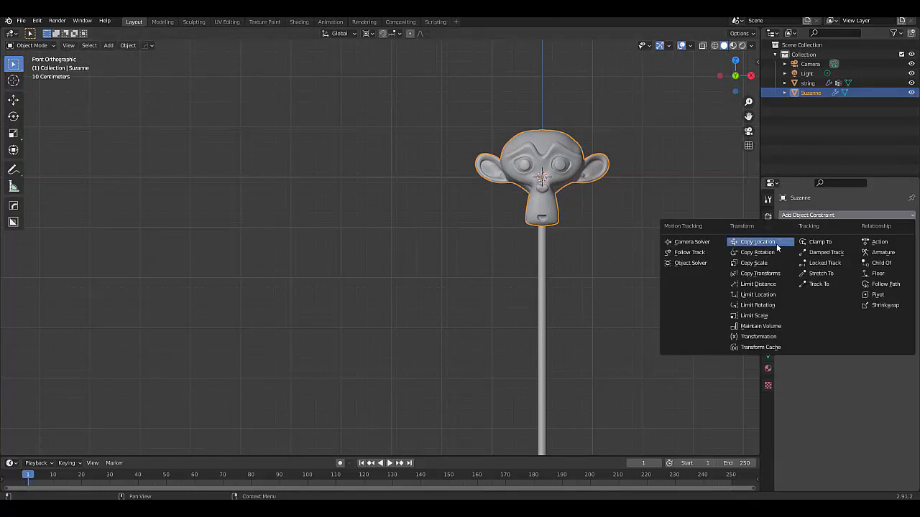
pyautogui.moveTo(754, 262)
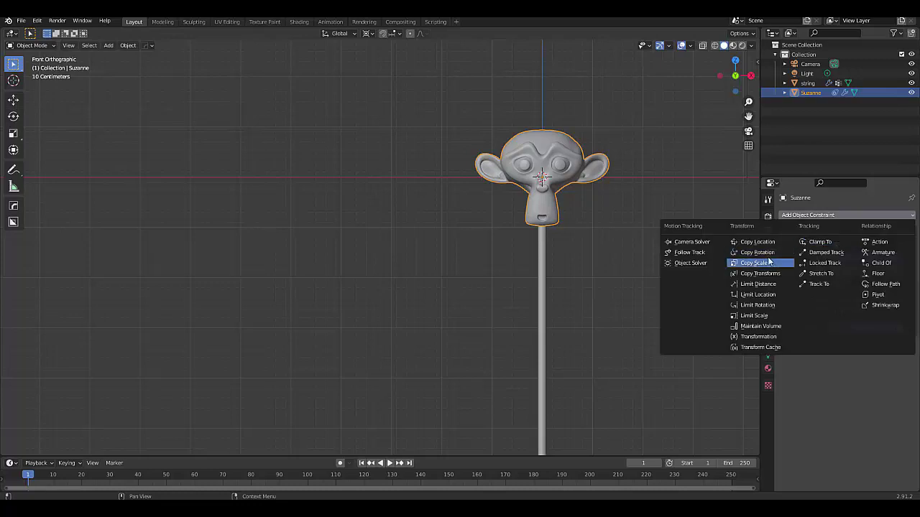
pyautogui.click(757, 241)
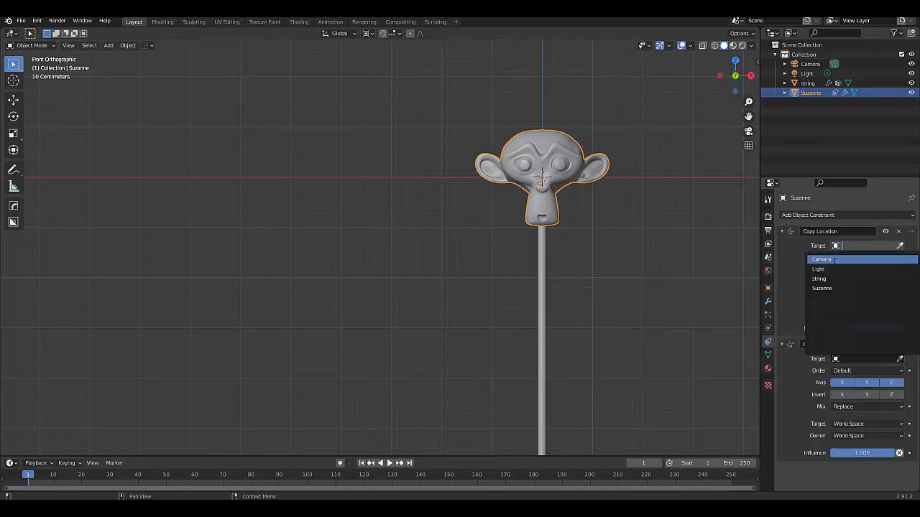
pyautogui.click(819, 278)
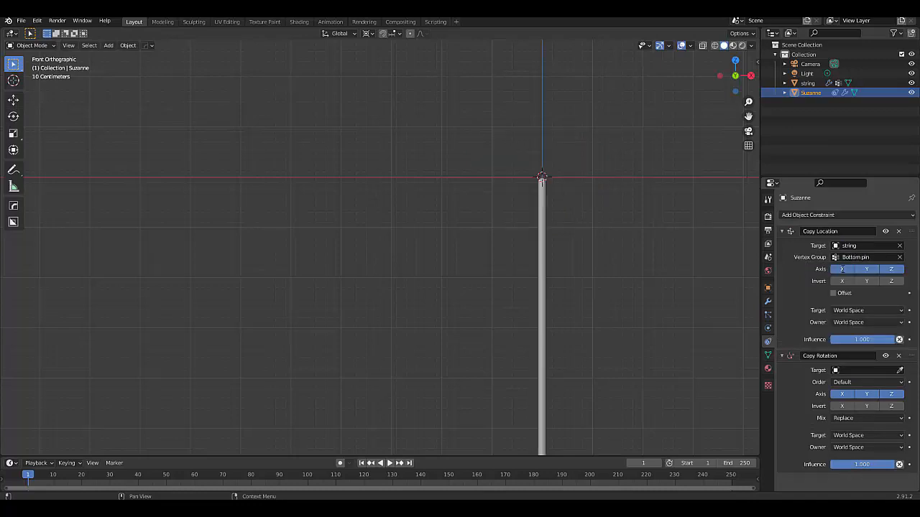
pyautogui.click(843, 371)
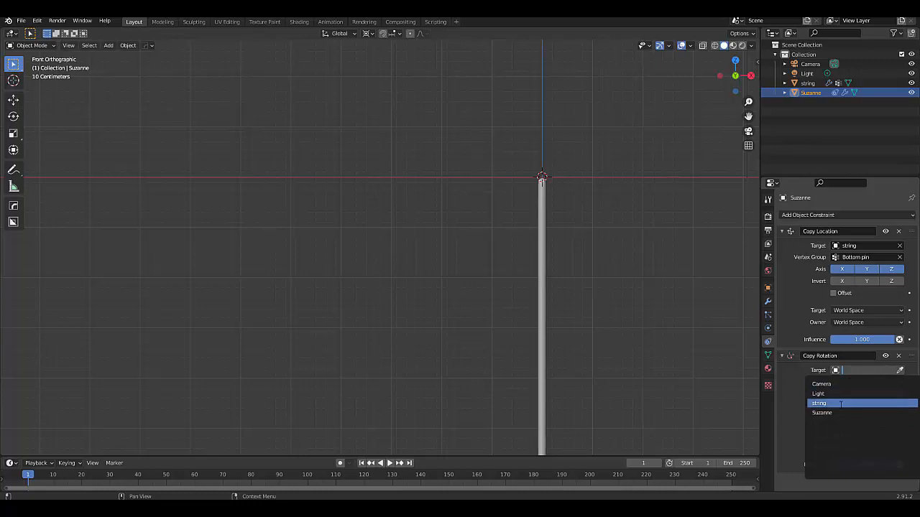
pyautogui.click(819, 405)
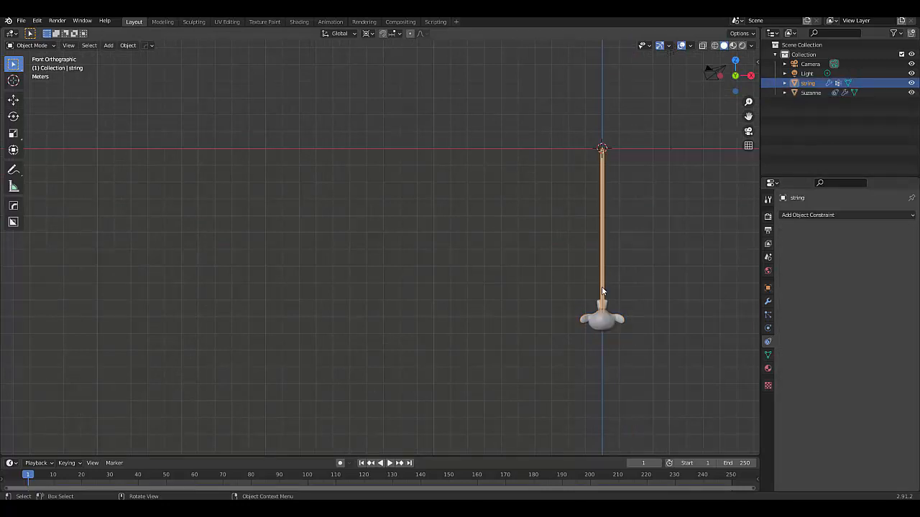
# Select the string and begin rotating it about its pinned top so Suzanne follows the bottom.
pyautogui.click(809, 93)
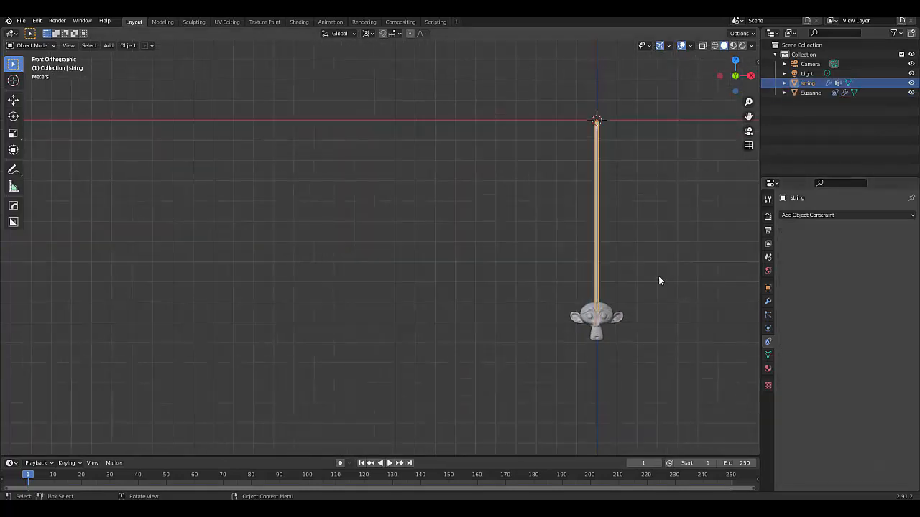
pyautogui.press('r')
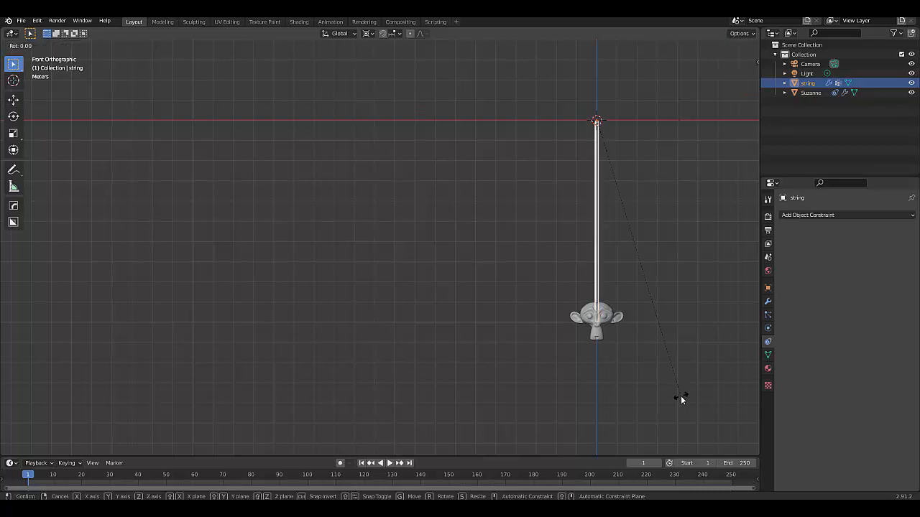